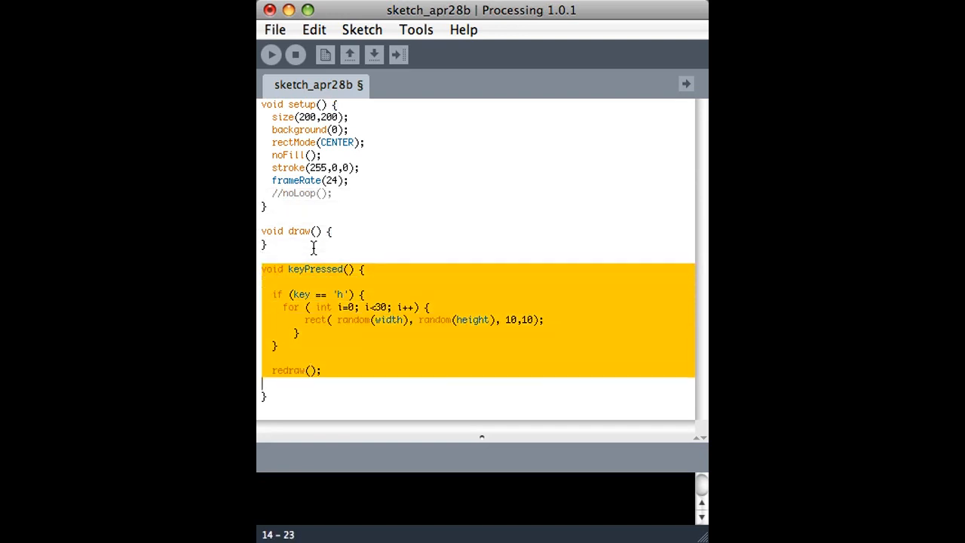
# Delete the keyPressed() handler from the sketch
pyautogui.press('Delete')
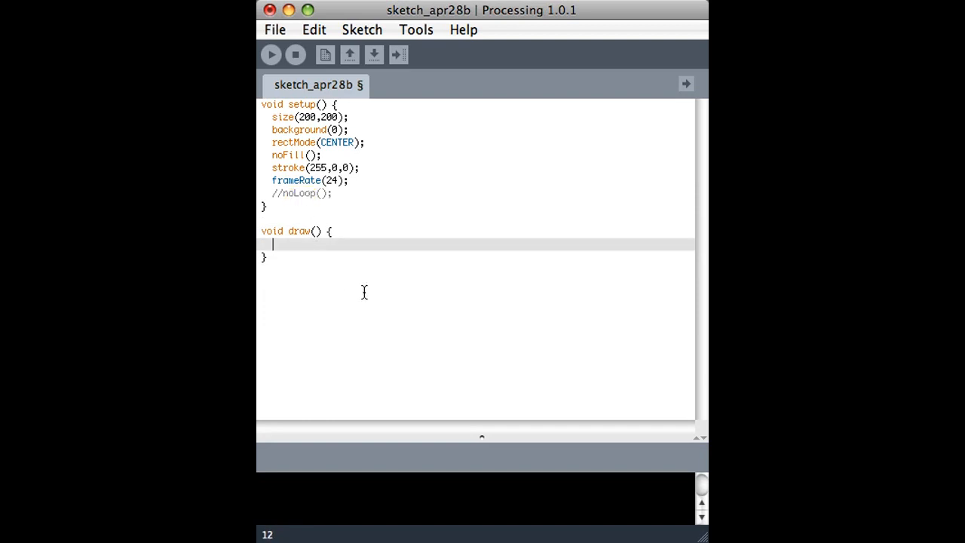
# Draw rect(width/2, height/2, 40, 40) in draw() and run it to see the centred square
pyautogui.write('r')
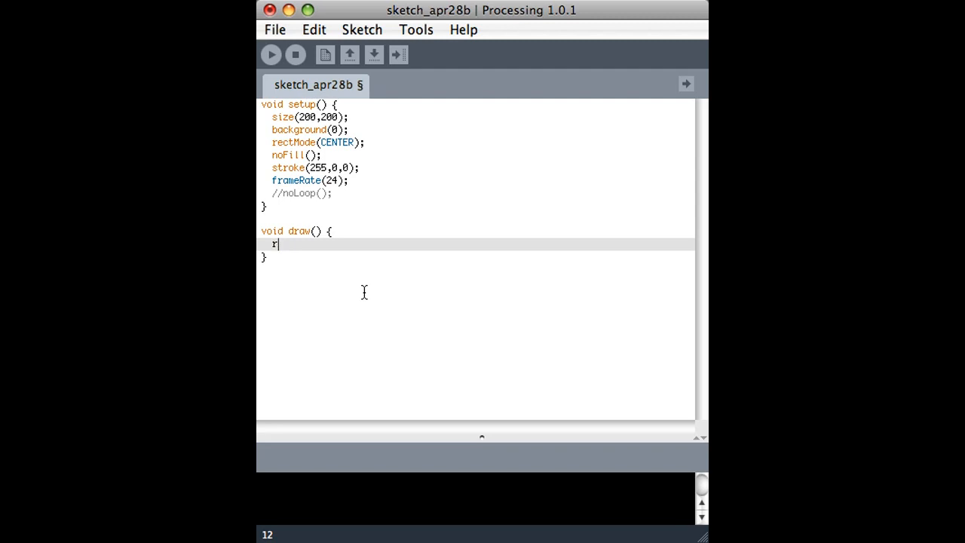
pyautogui.write('ect(')
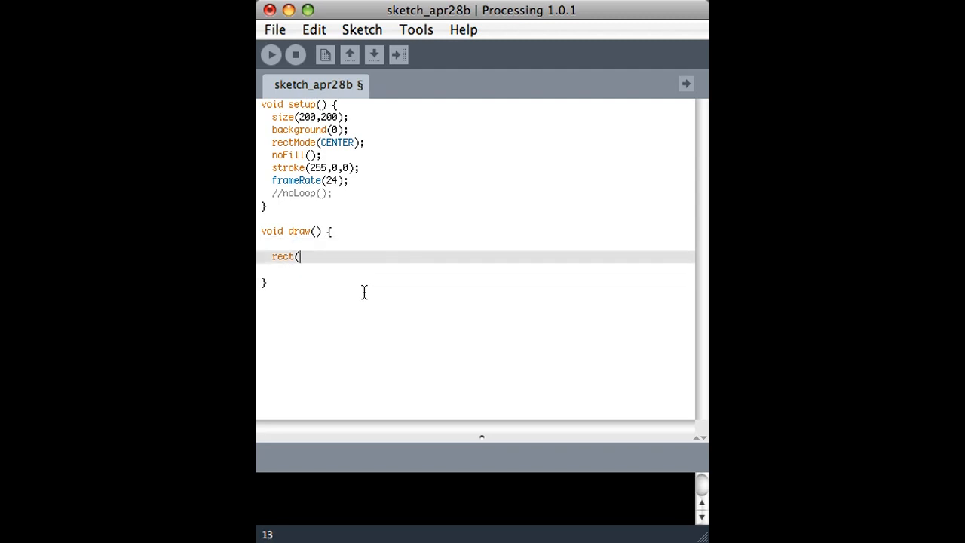
pyautogui.write('width/2,')
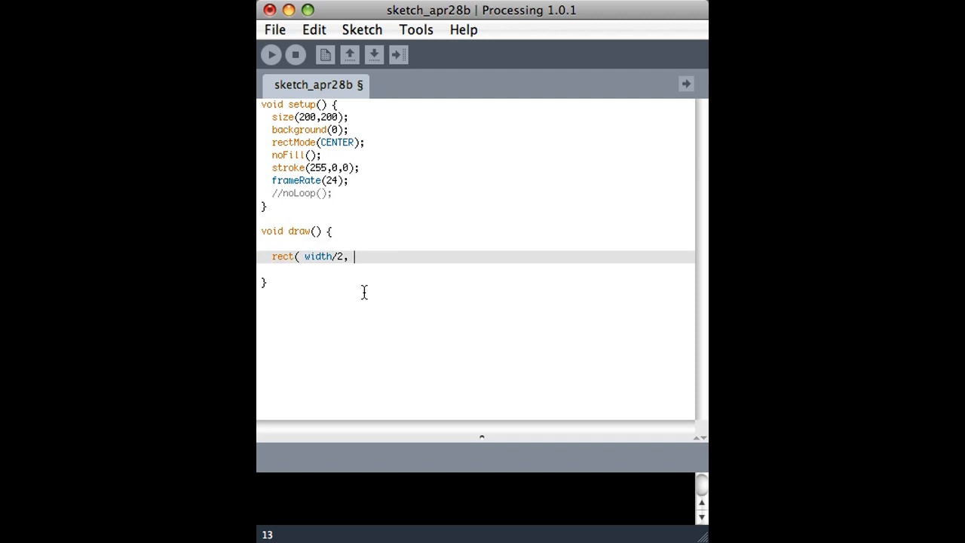
pyautogui.write('height/2,')
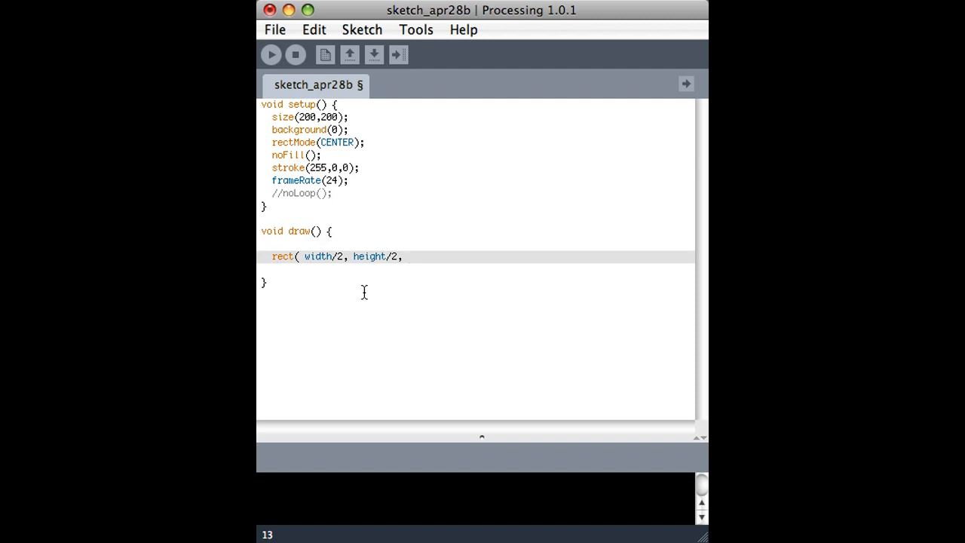
pyautogui.write('40,')
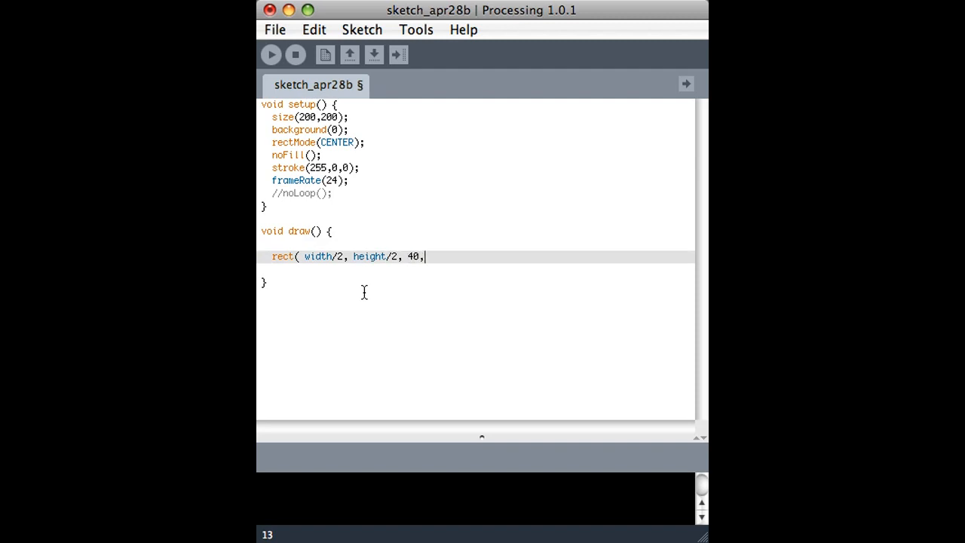
pyautogui.write('40);')
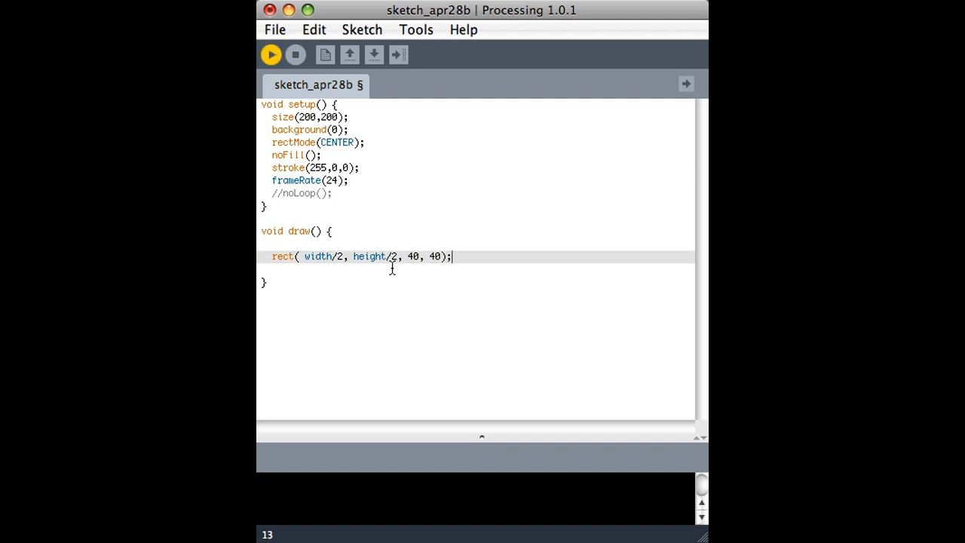
pyautogui.click(270, 53)
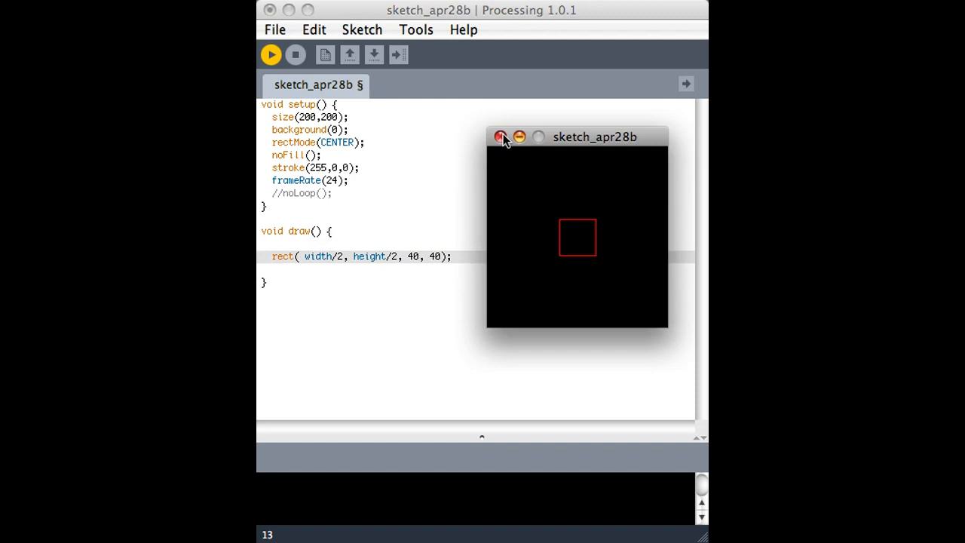
pyautogui.click(501, 136)
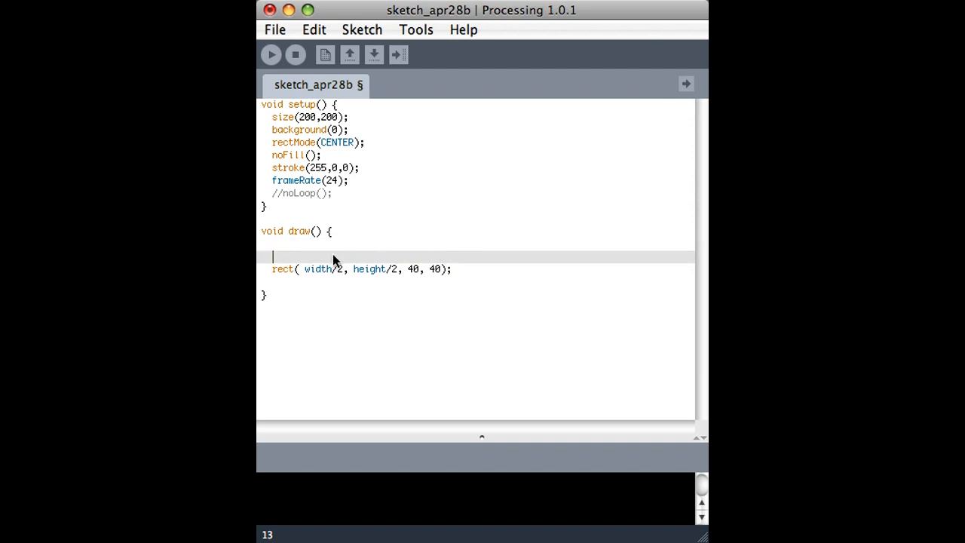
pyautogui.moveTo(350, 294)
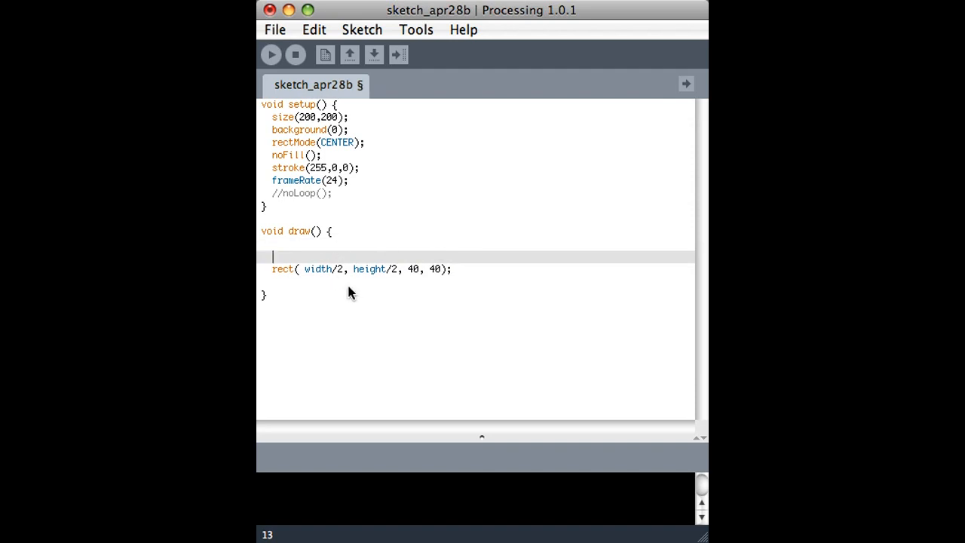
# Add rotate(random(PI*2)) before the rect and run to see the arc of red squares
pyautogui.write('rotat')
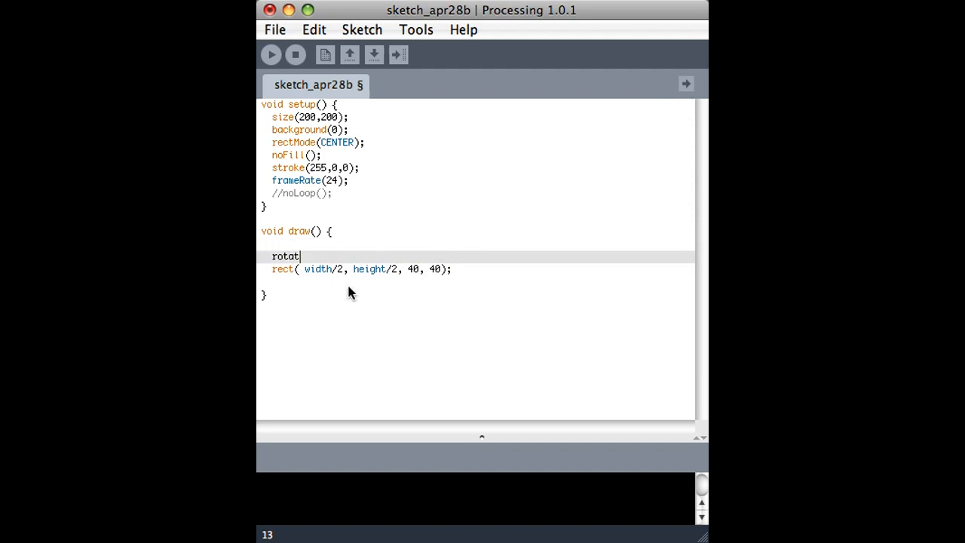
pyautogui.write('e(')
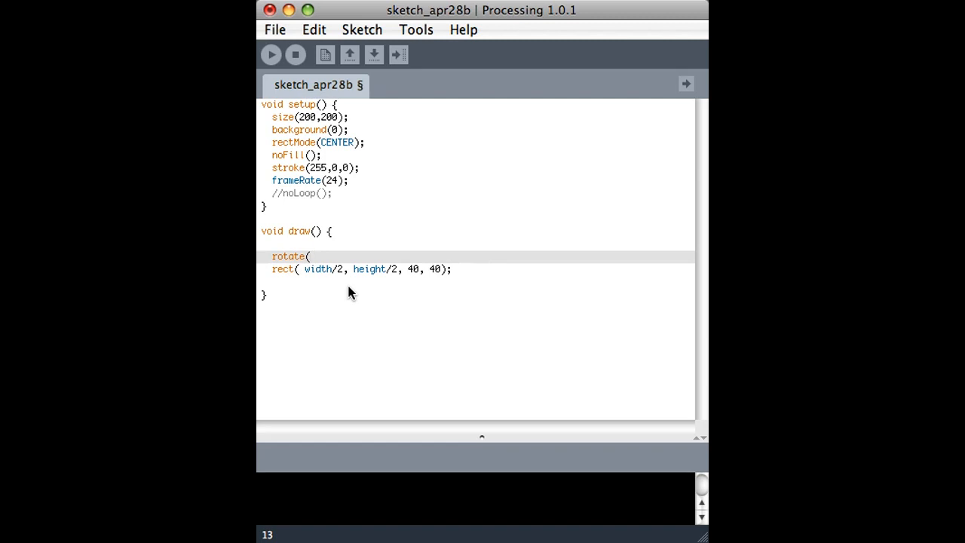
pyautogui.click(317, 257)
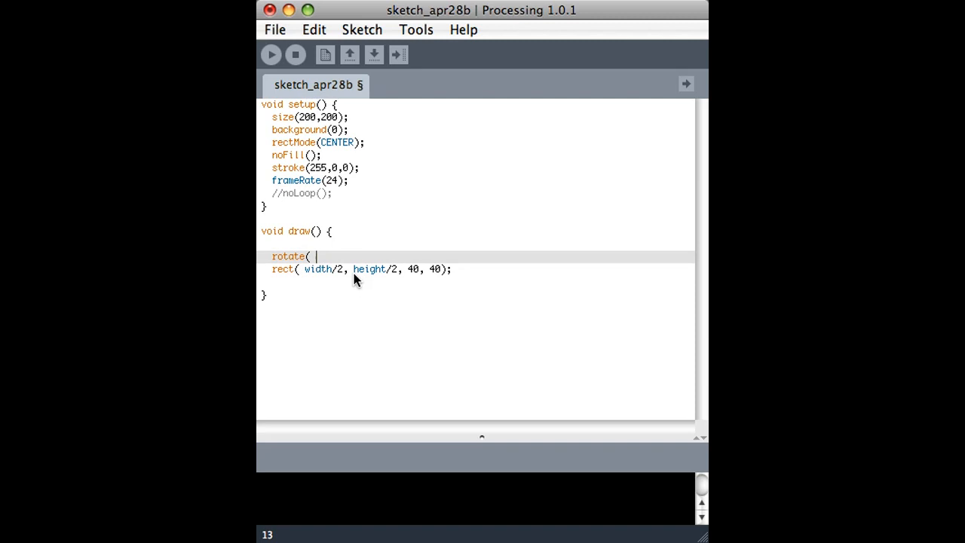
pyautogui.write('PI')
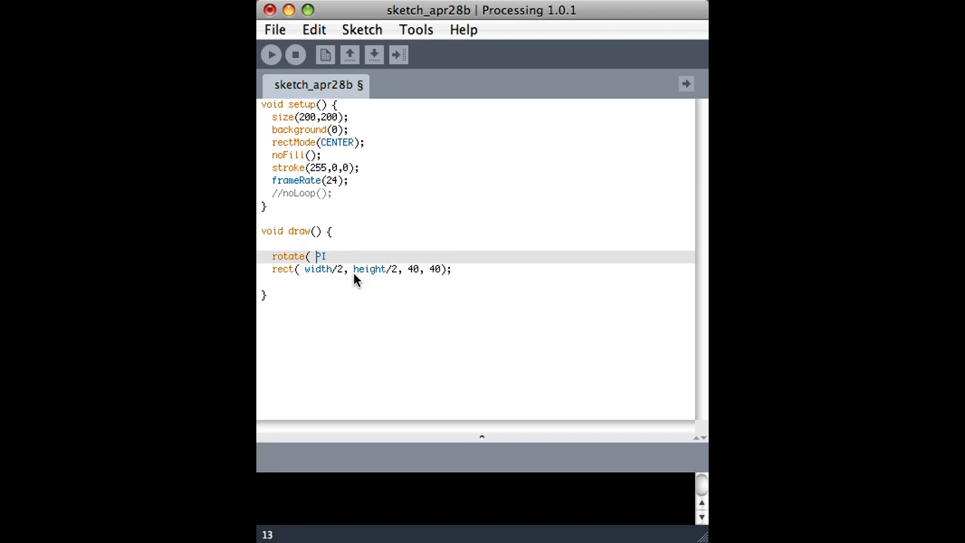
pyautogui.write('random(PI*2) );')
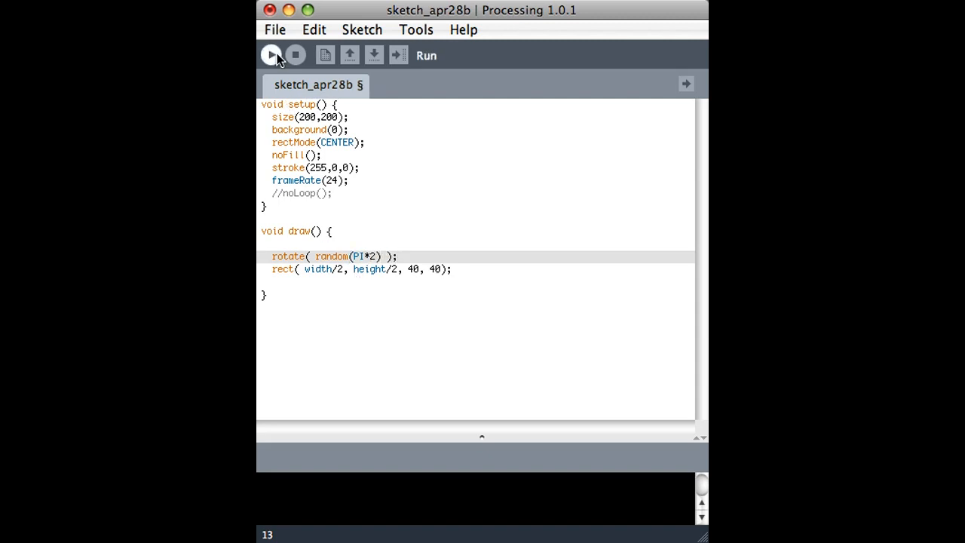
pyautogui.click(270, 55)
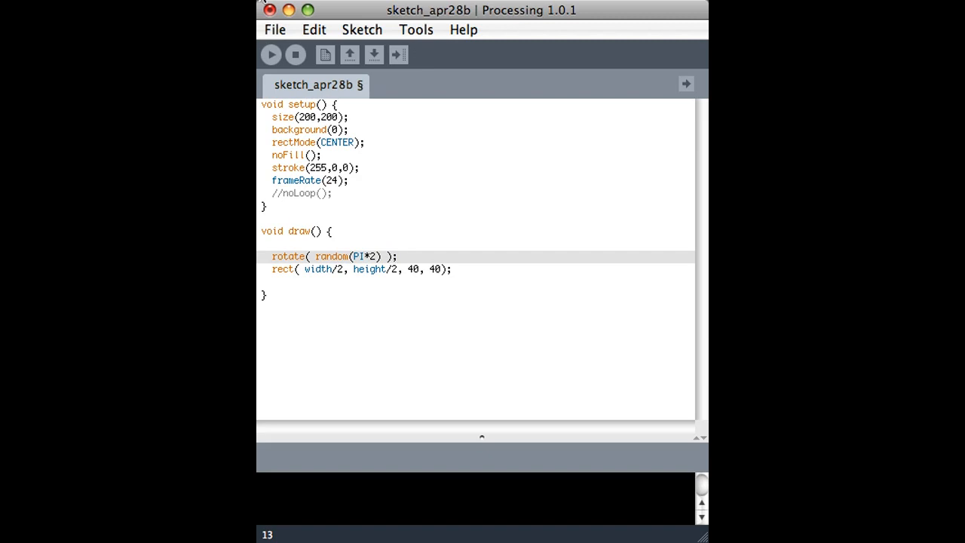
pyautogui.click(271, 54)
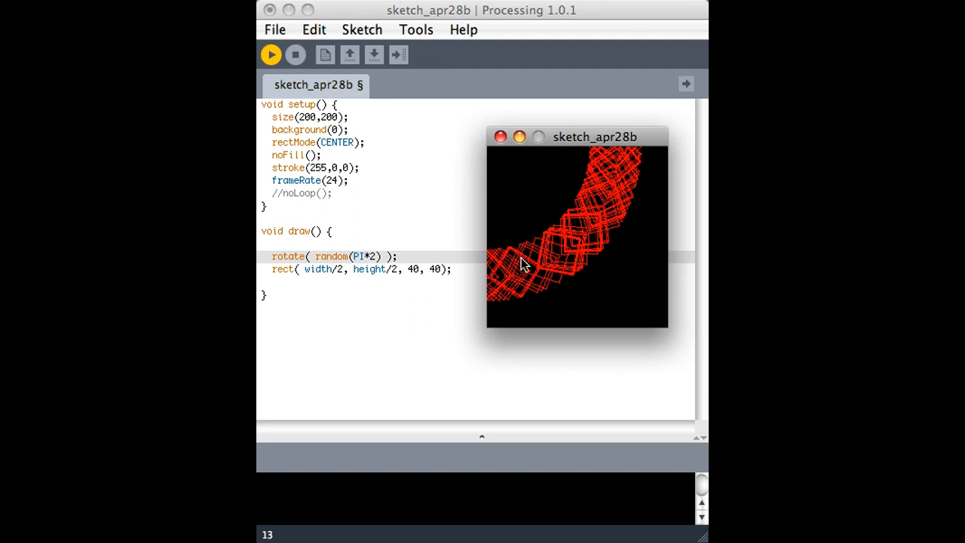
pyautogui.moveTo(491, 154)
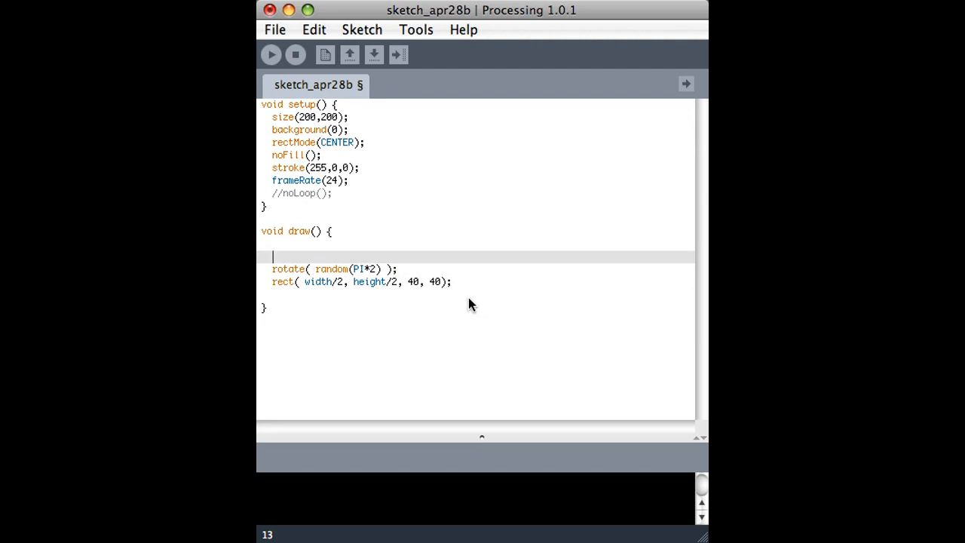
pyautogui.moveTo(374, 169)
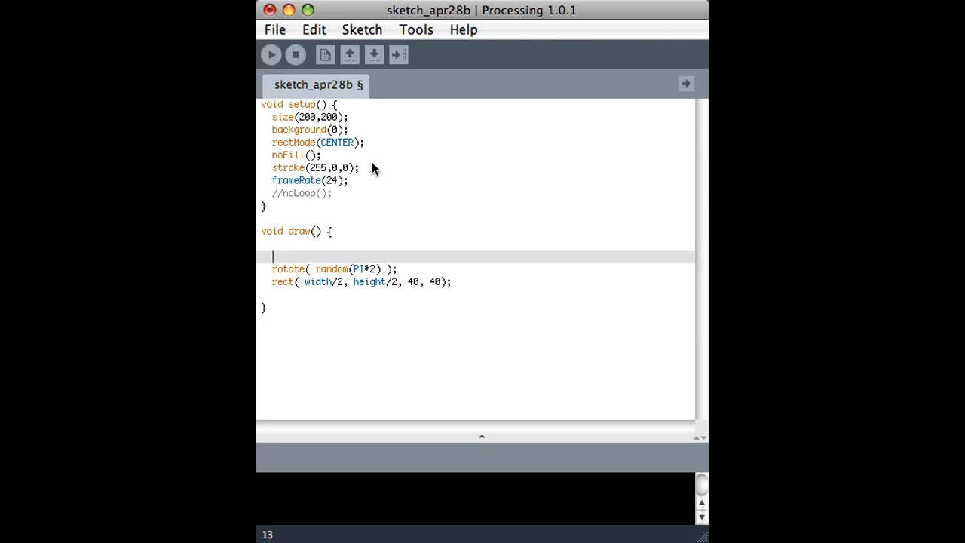
pyautogui.moveTo(266, 111)
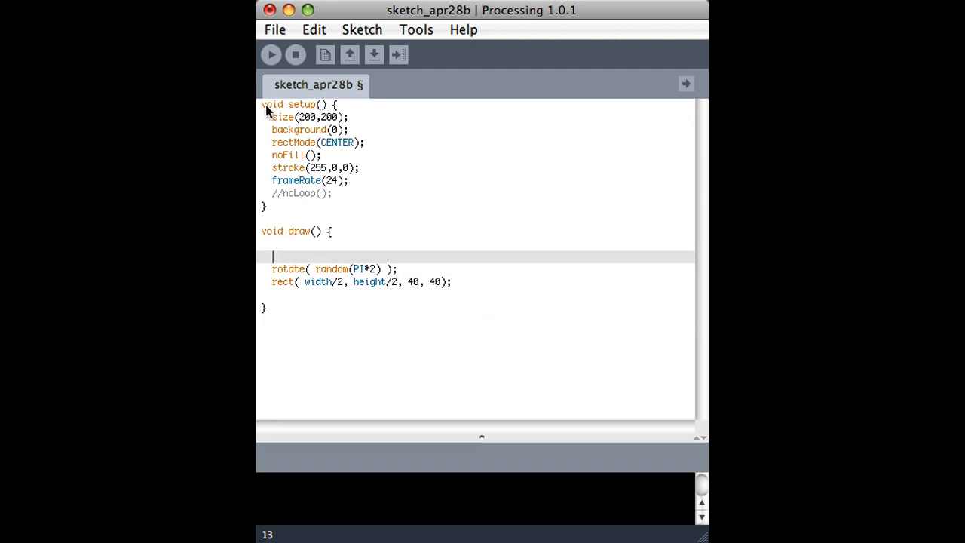
# Add translate(width/2, height/2) at the start of draw() and run to see squares in the corners
pyautogui.write('tra')
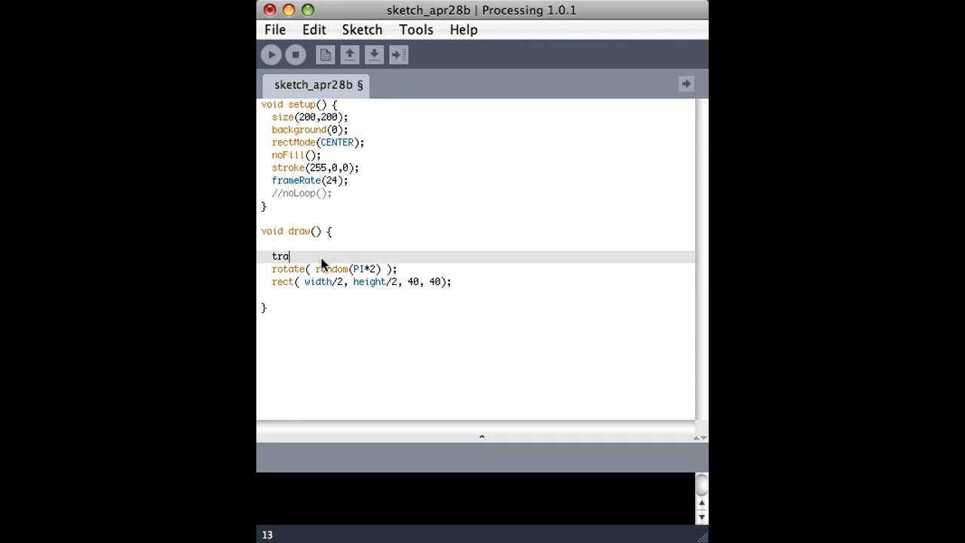
pyautogui.write('nslate(')
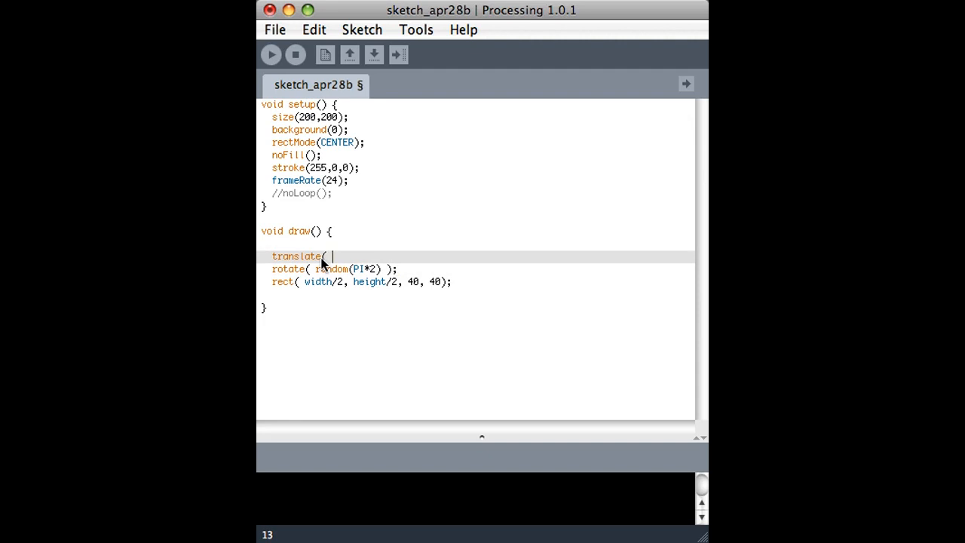
pyautogui.write('width/2')
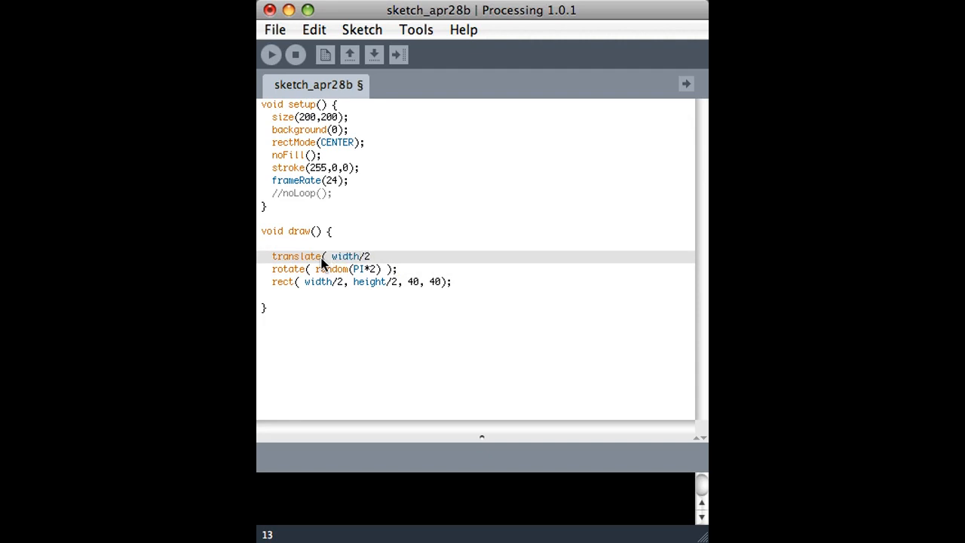
pyautogui.write(', height/2')
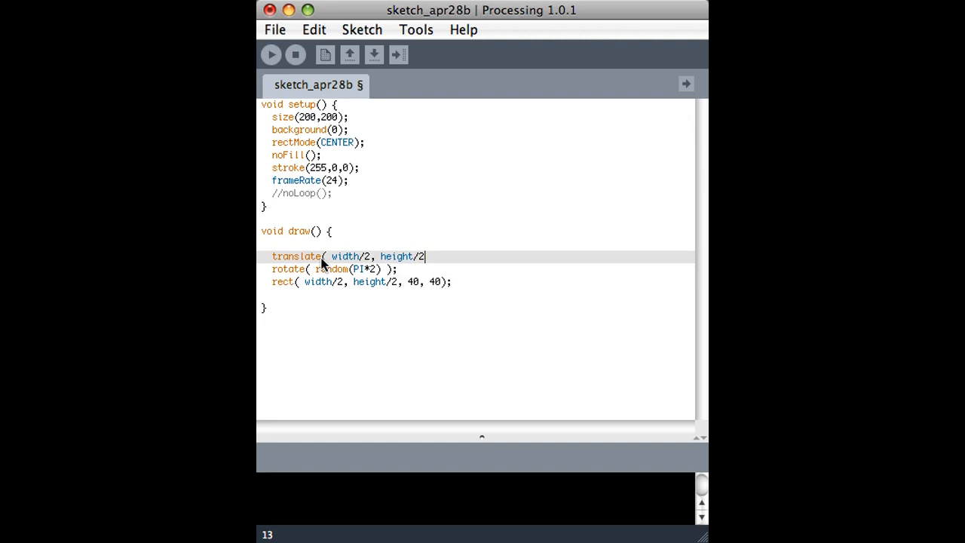
pyautogui.write(');')
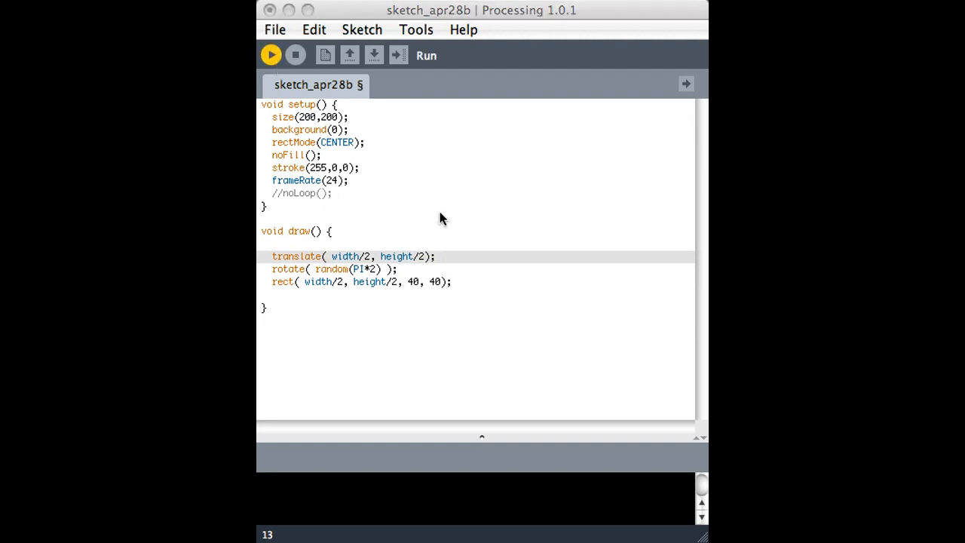
pyautogui.click(272, 54)
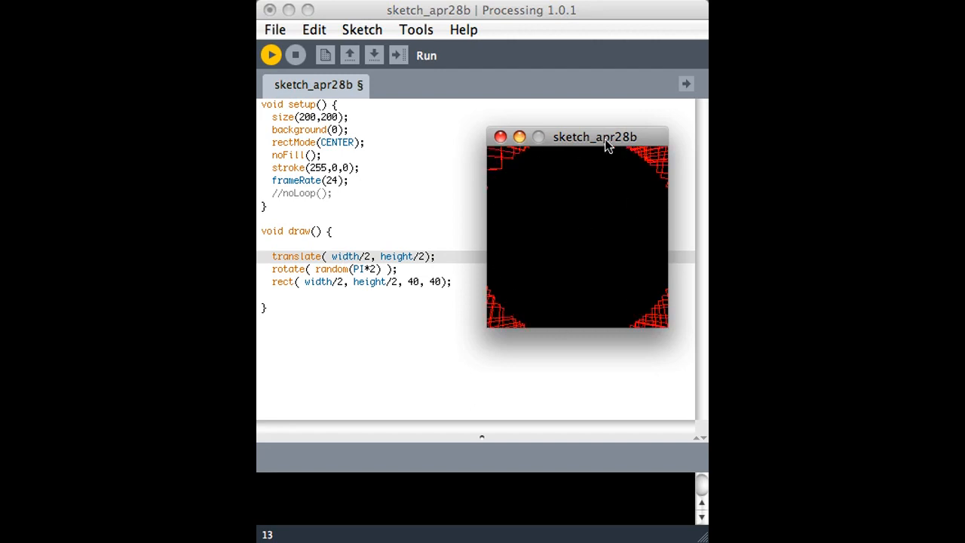
pyautogui.moveTo(476, 199)
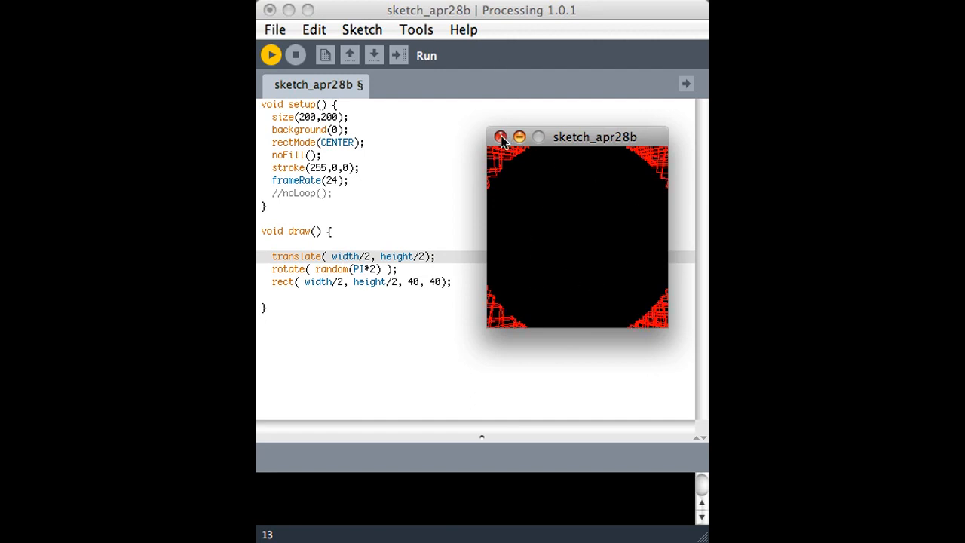
pyautogui.click(501, 135)
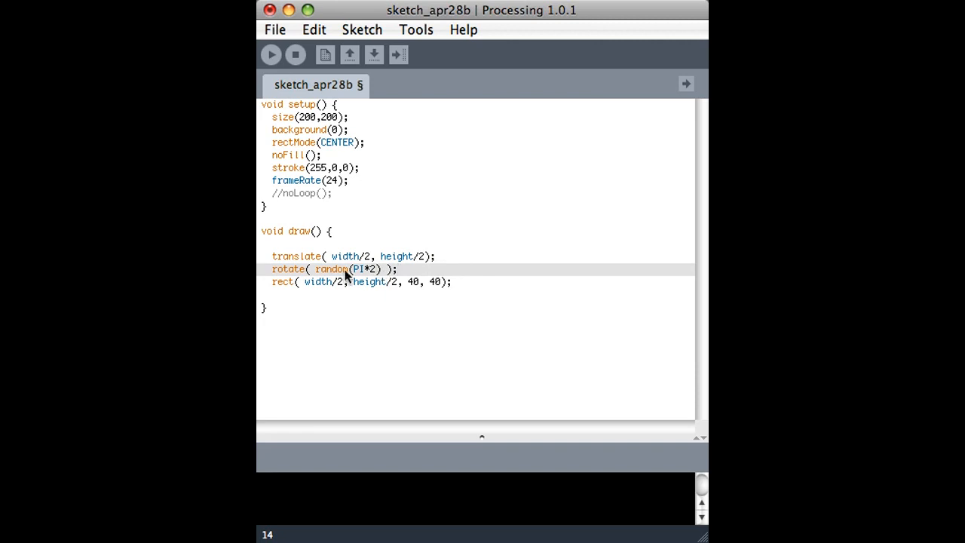
pyautogui.write('s')
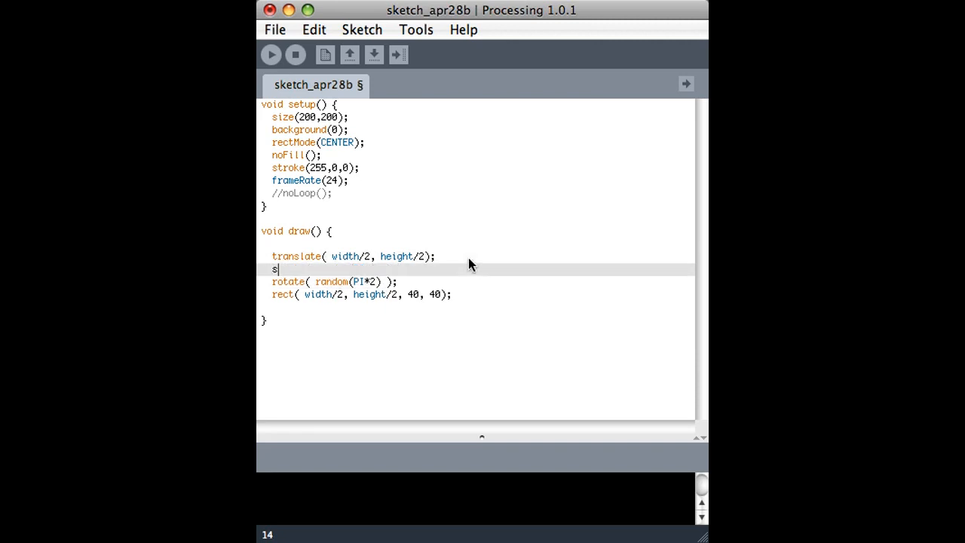
# Add scale(.5) after the translate and run to see the red ring of squares
pyautogui.write('cale(.5);')
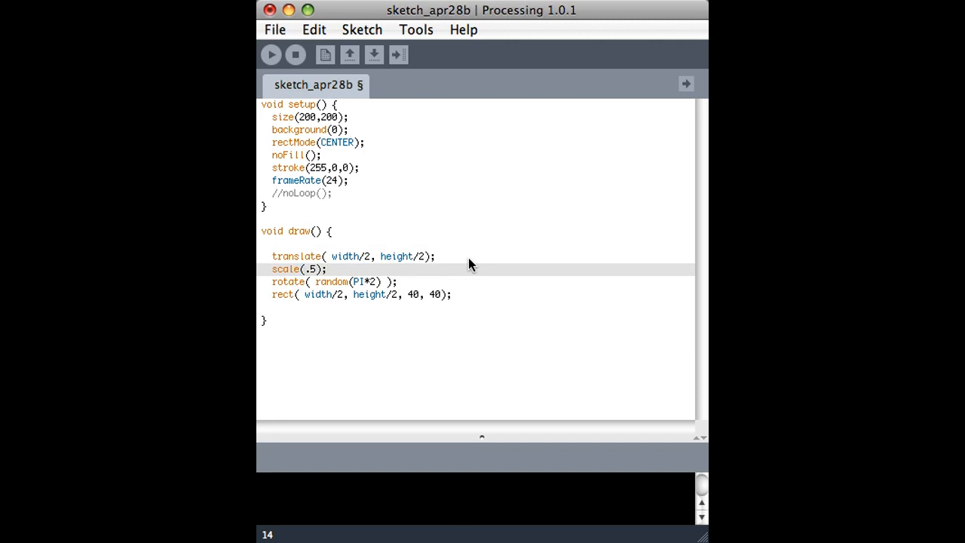
pyautogui.moveTo(317, 282)
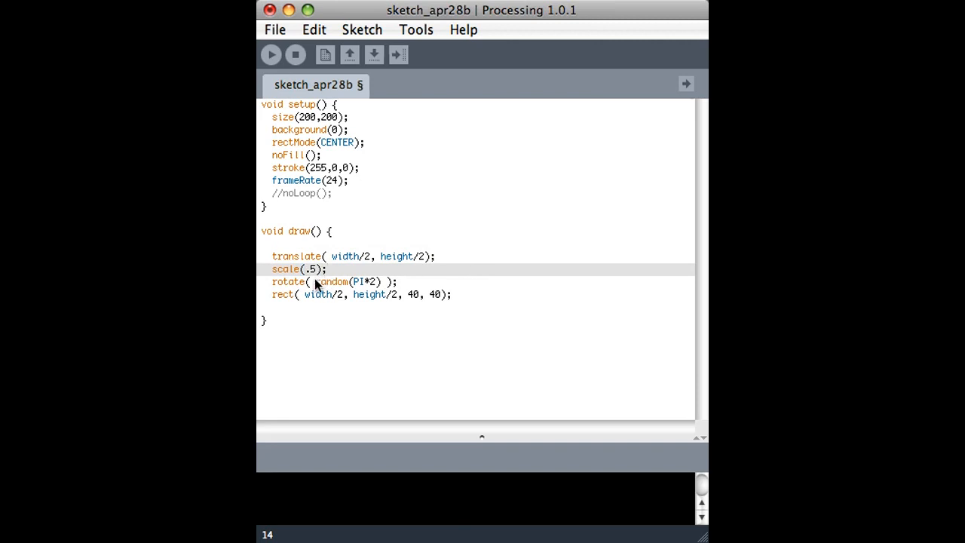
pyautogui.moveTo(295, 119)
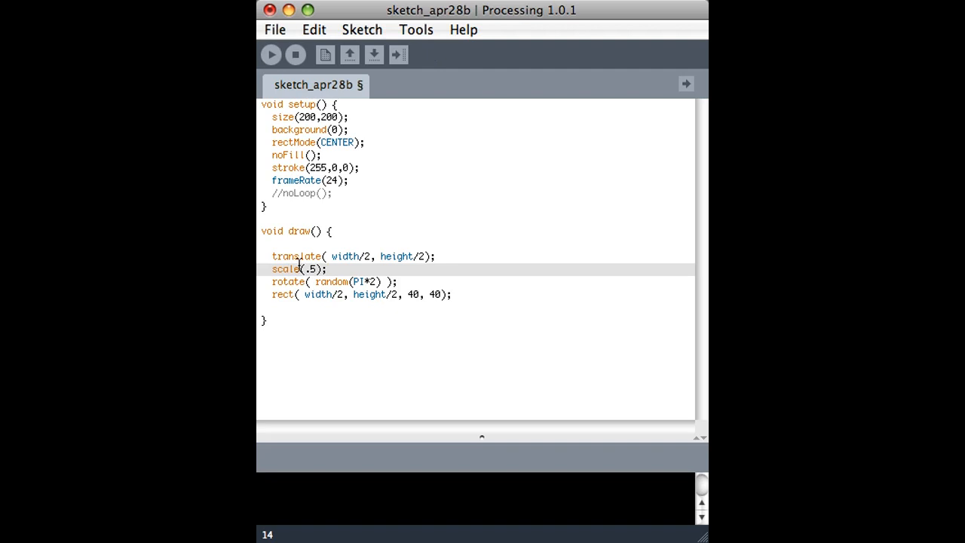
pyautogui.doubleClick(283, 268)
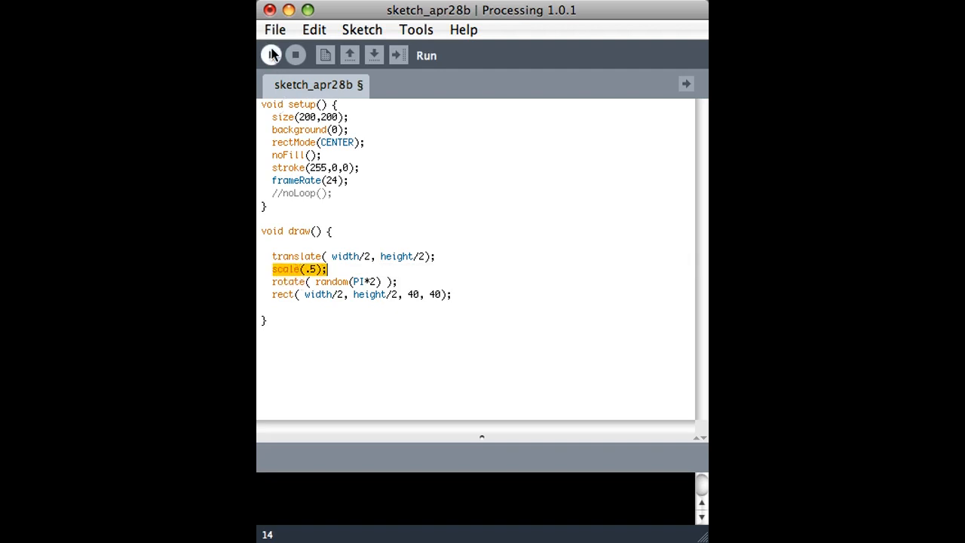
pyautogui.click(272, 54)
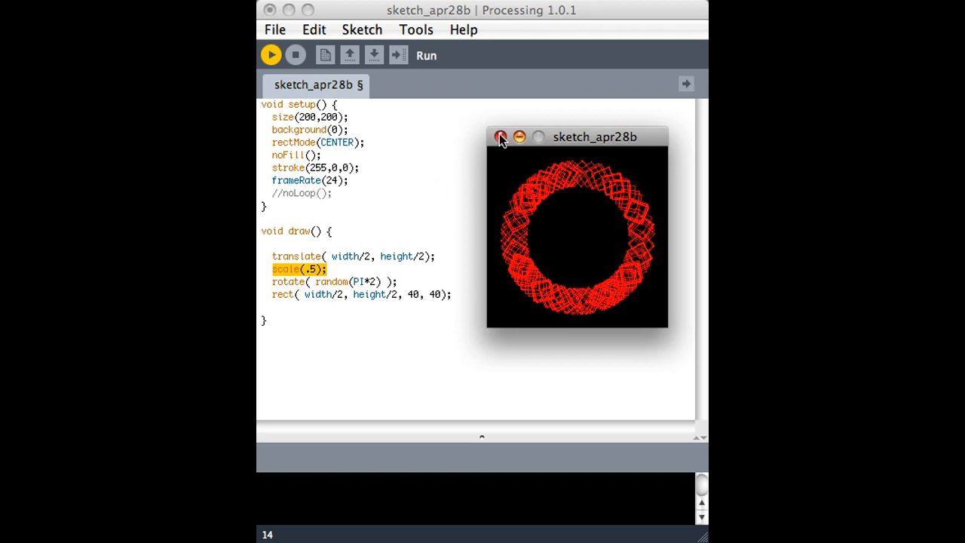
pyautogui.click(500, 136)
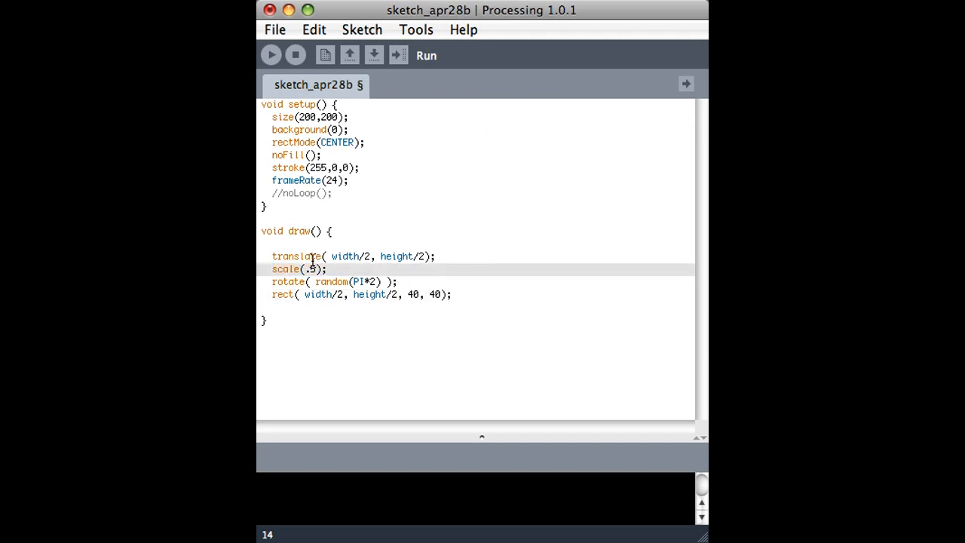
# Give the square an explicit red stroke(255,0,0) and start a second stroke line below it
pyautogui.doubleClick(290, 282)
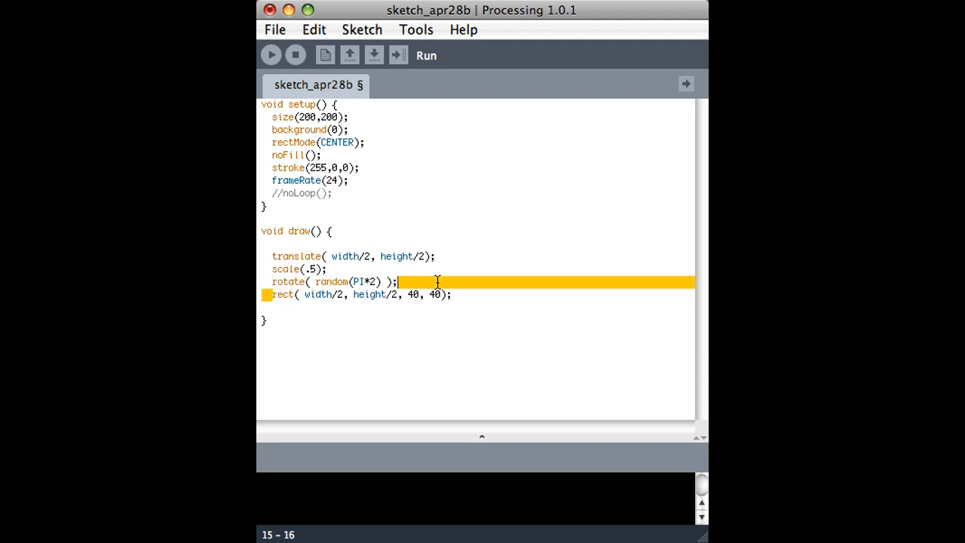
pyautogui.click(483, 294)
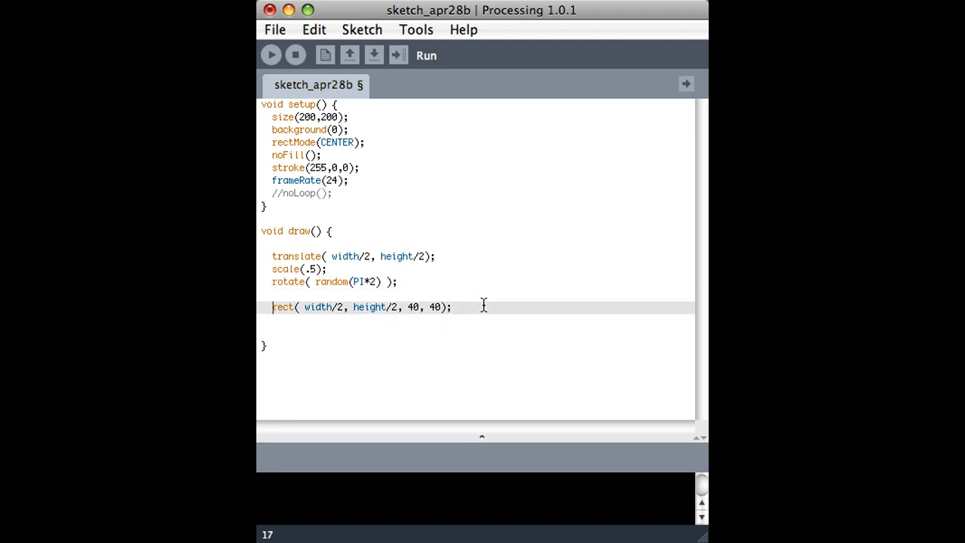
pyautogui.write('stroke(')
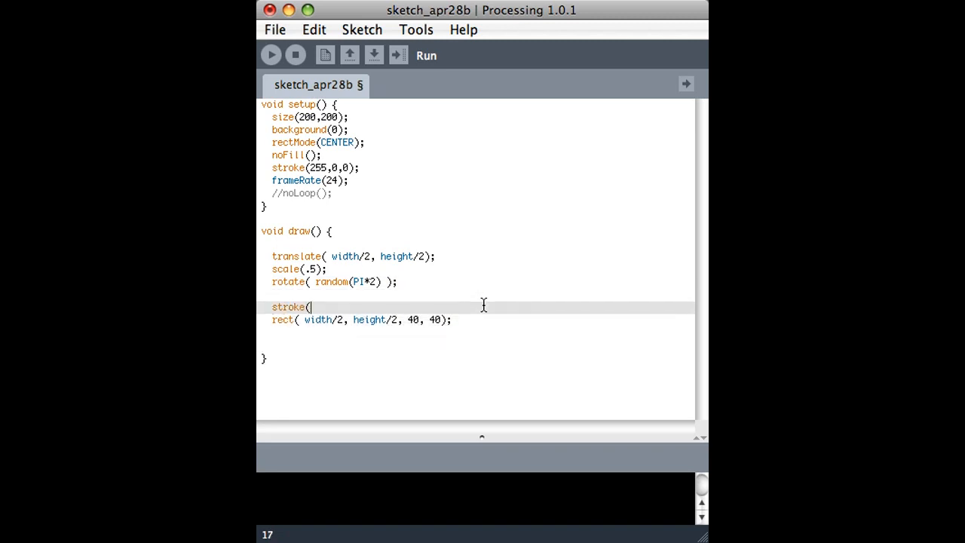
pyautogui.write('255,0,')
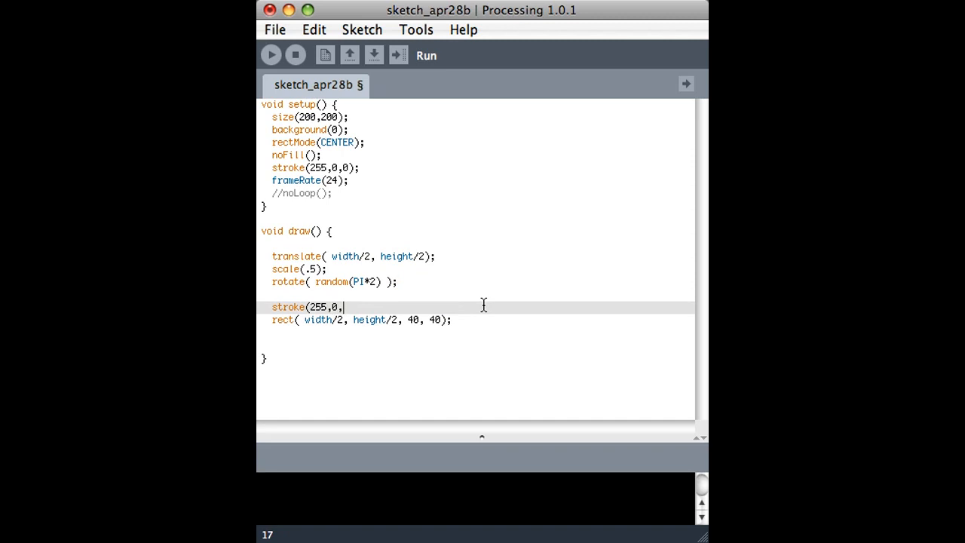
pyautogui.write('0);')
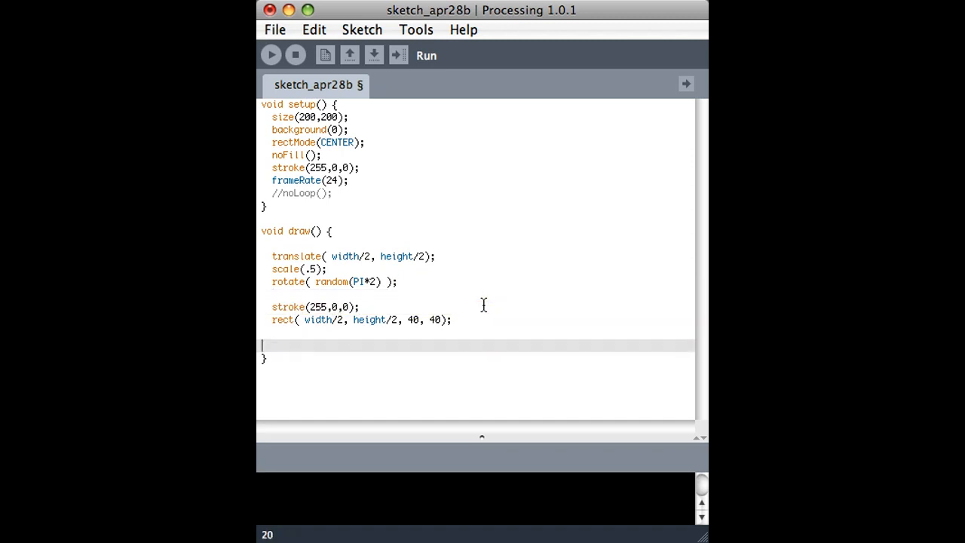
pyautogui.write('stroke(255,0,0);')
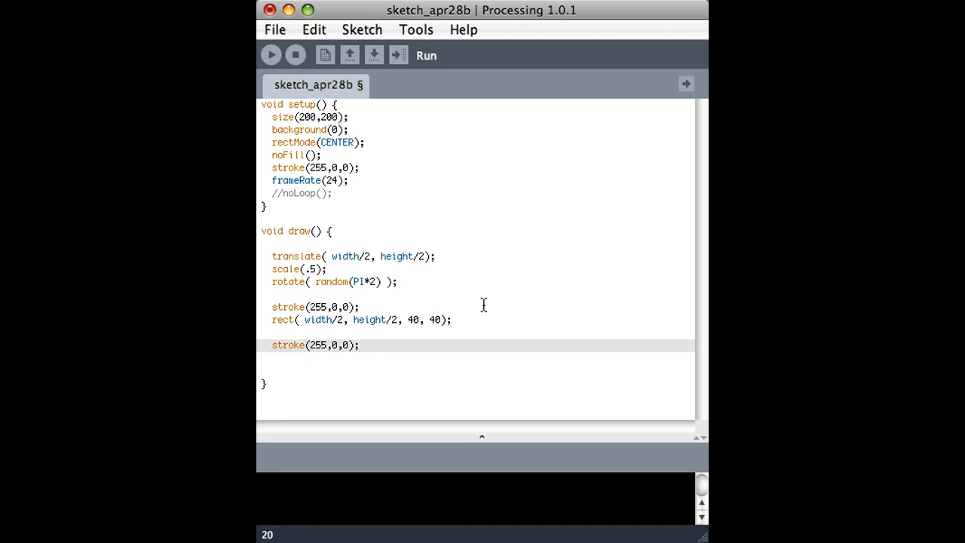
# Add ellipse(50,50,40,40) and make its stroke green with stroke(0,255,0)
pyautogui.write('elli')
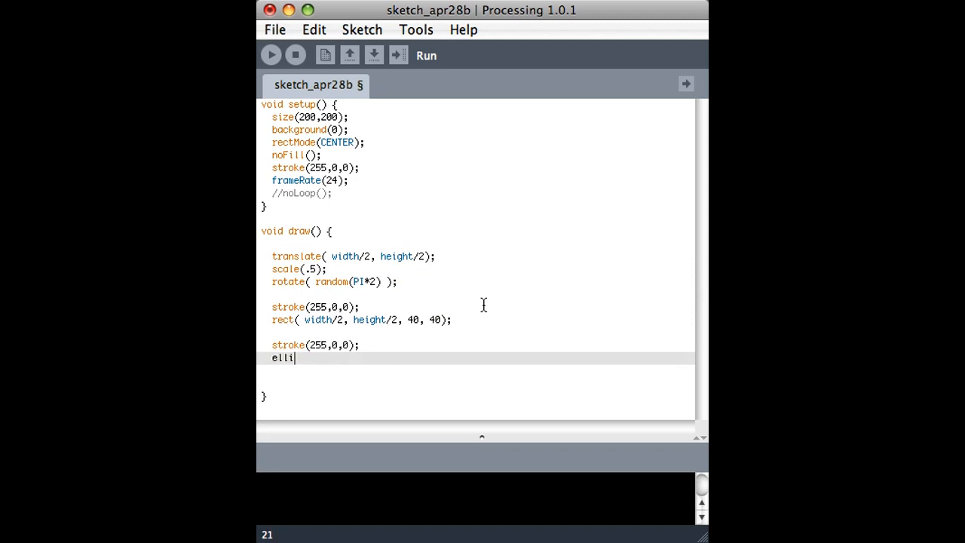
pyautogui.write('pse(')
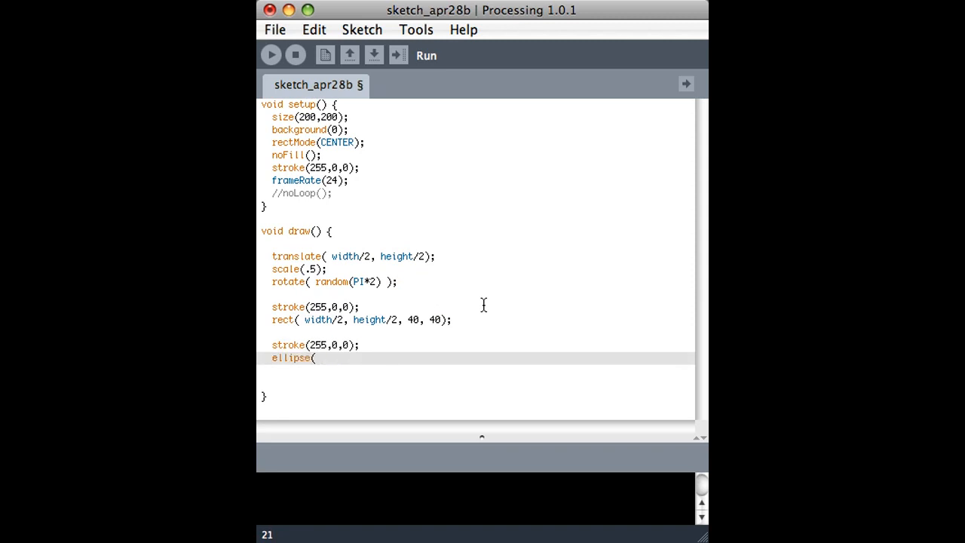
pyautogui.write('wi')
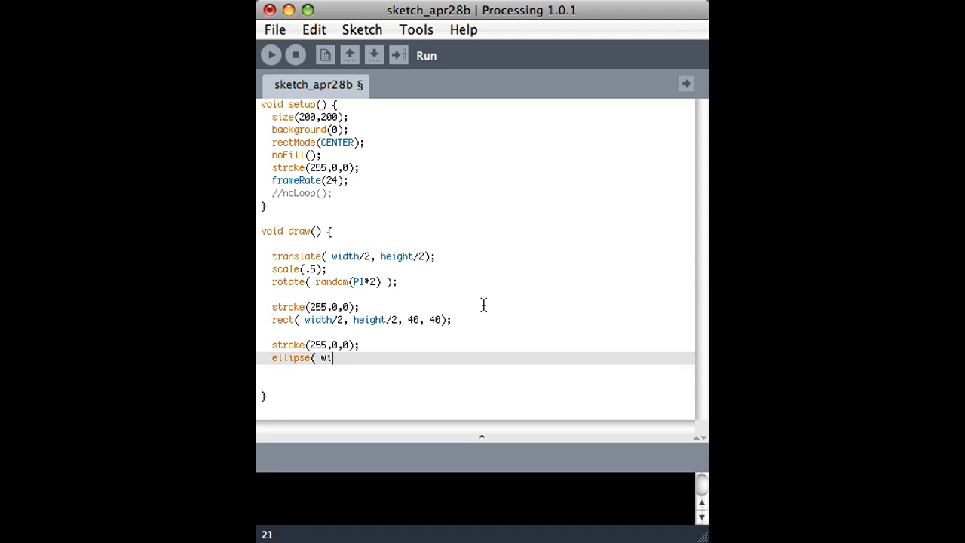
pyautogui.press('Backspace')
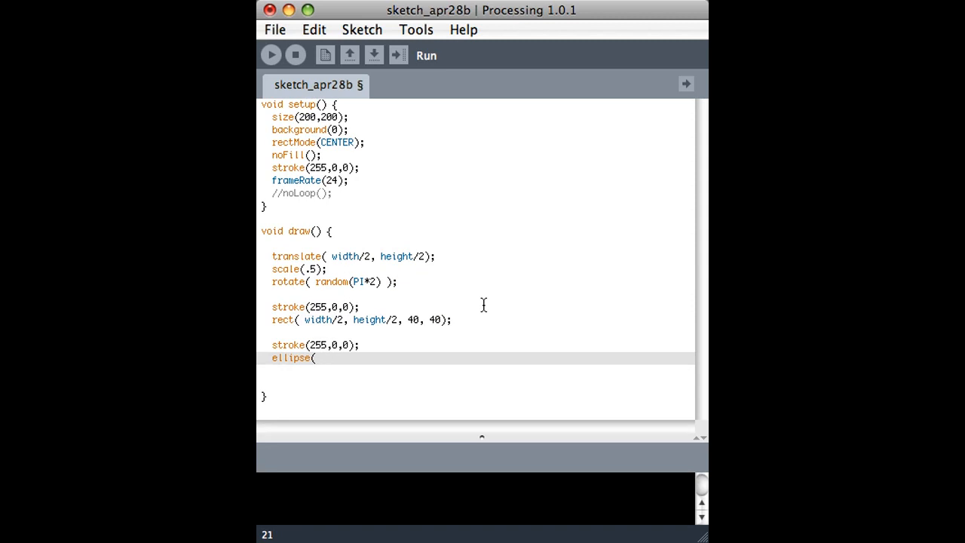
pyautogui.write('50,50,')
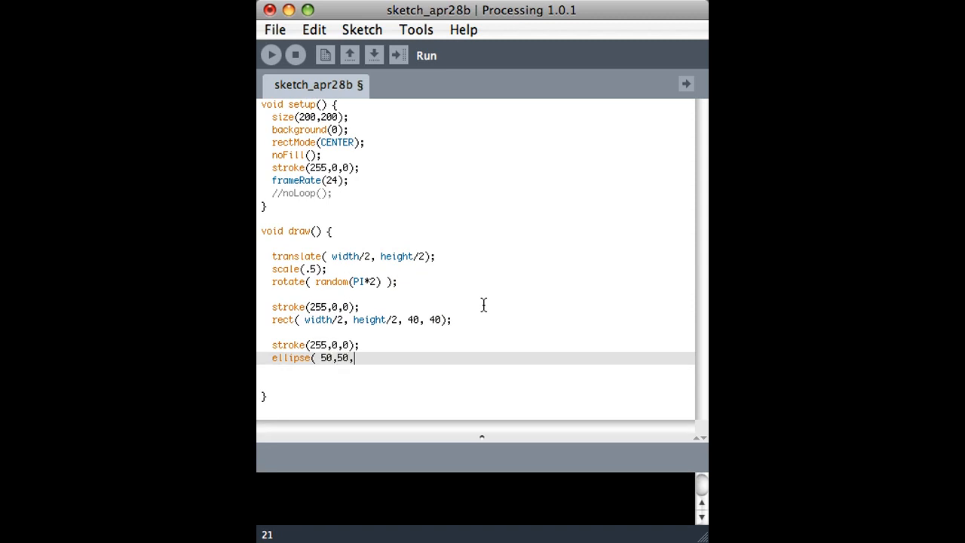
pyautogui.write('40,')
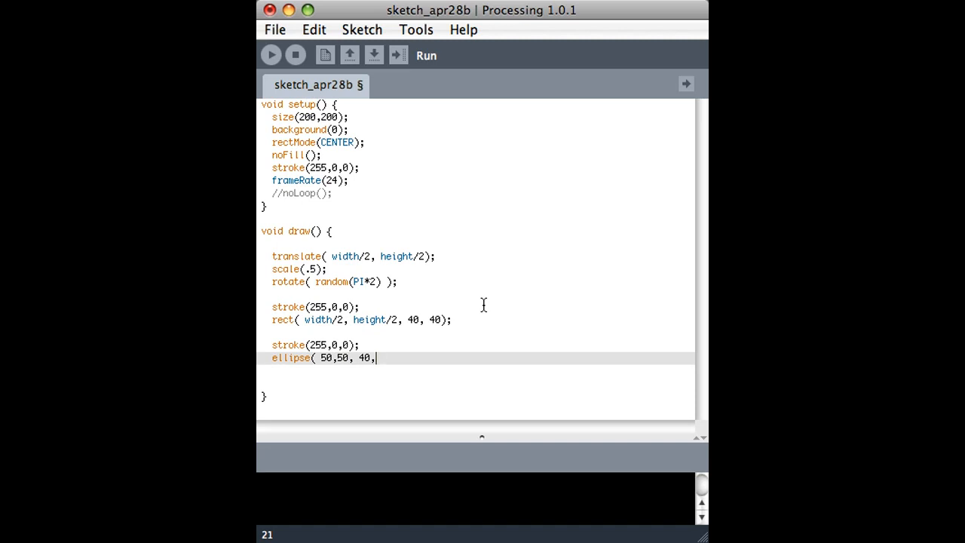
pyautogui.write('40);')
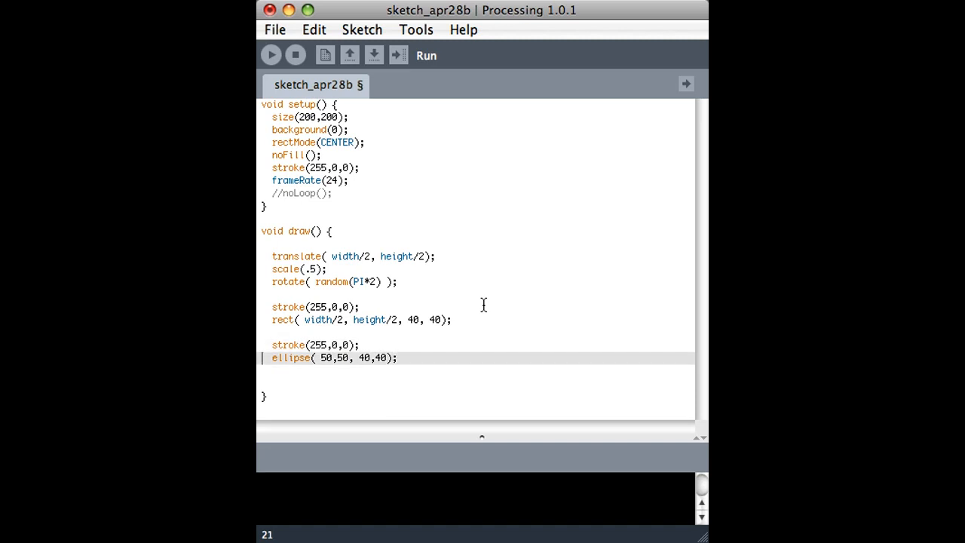
pyautogui.click(324, 344)
pyautogui.write('0,')
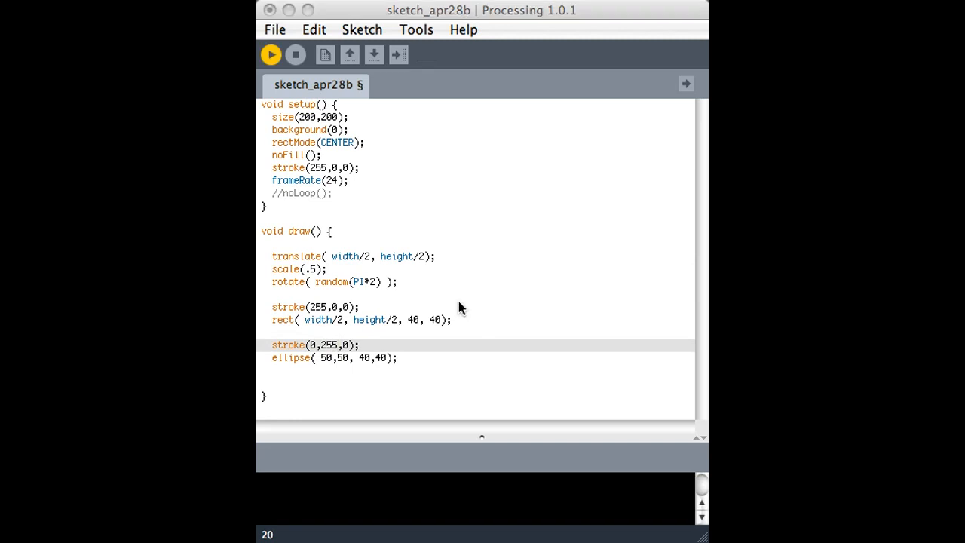
pyautogui.click(270, 55)
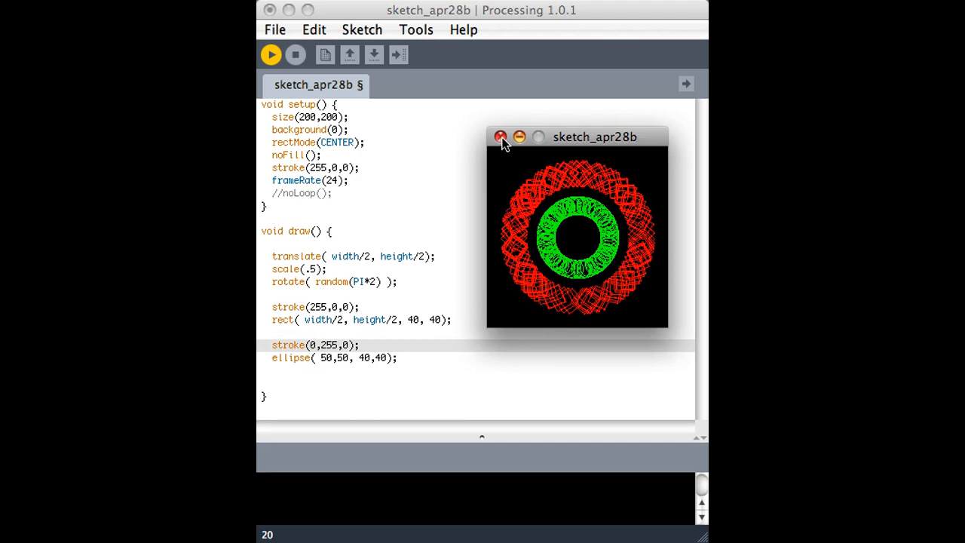
pyautogui.click(501, 136)
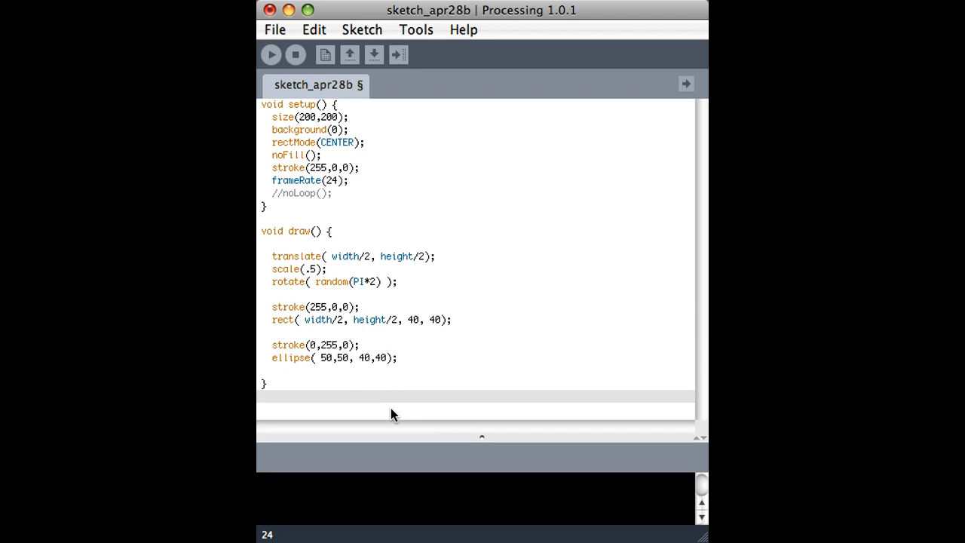
pyautogui.click(331, 380)
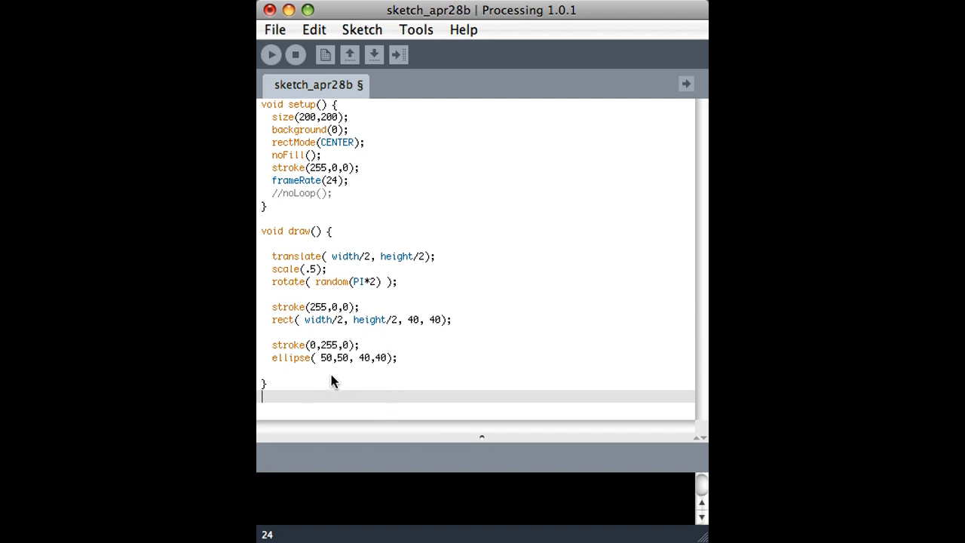